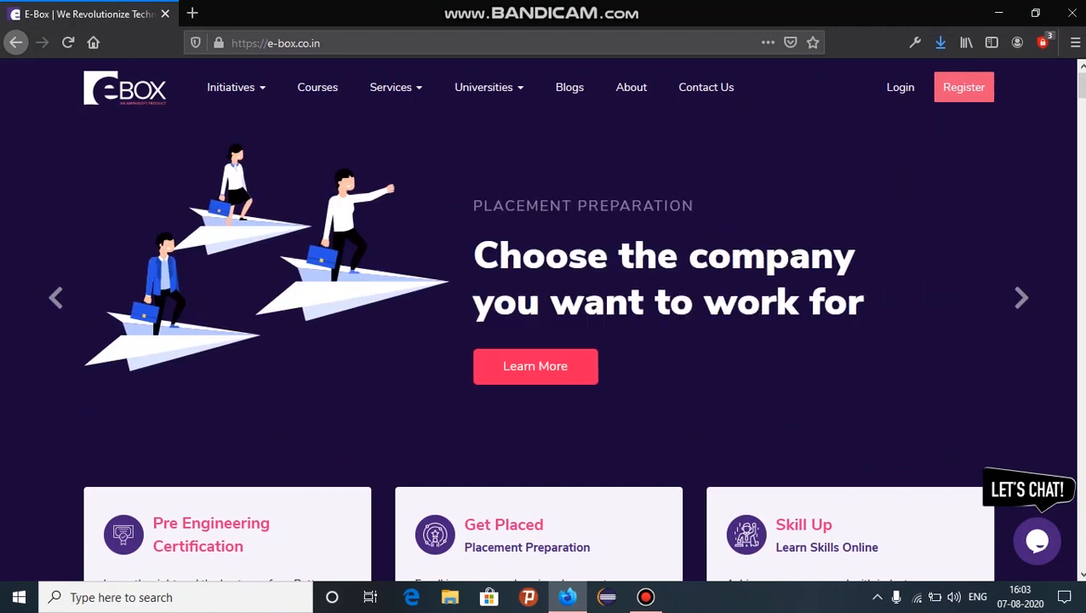
Go to the E-Box login page from the homepage navigation
{"action": "left_click", "coordinate": [1036, 541]}
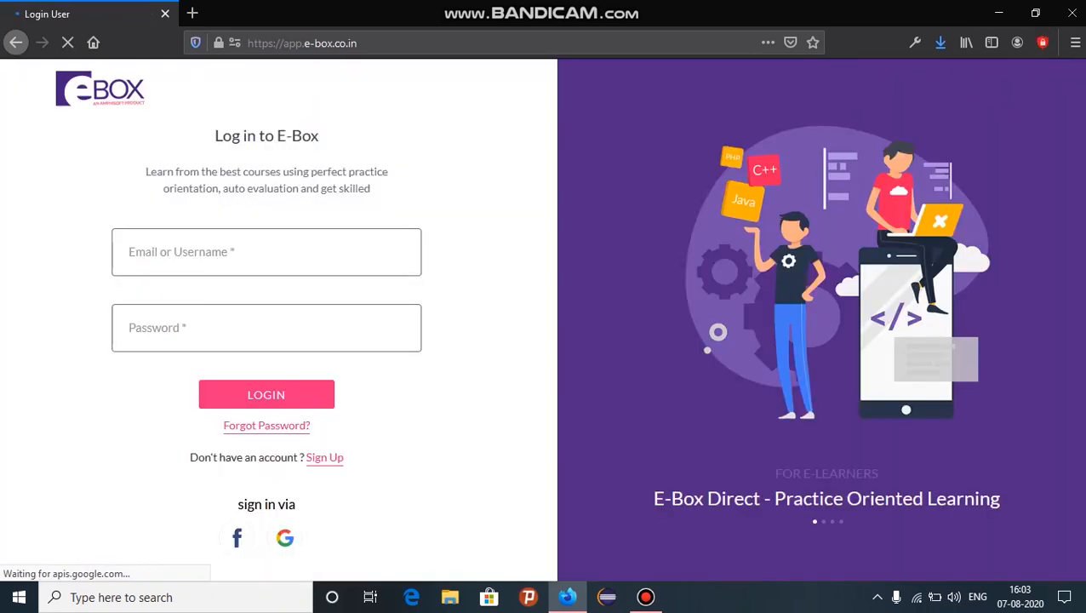
Sign in with the saved 'ecedemo' account and autofilled password to reach the dashboard
{"action": "type", "text": "e"}
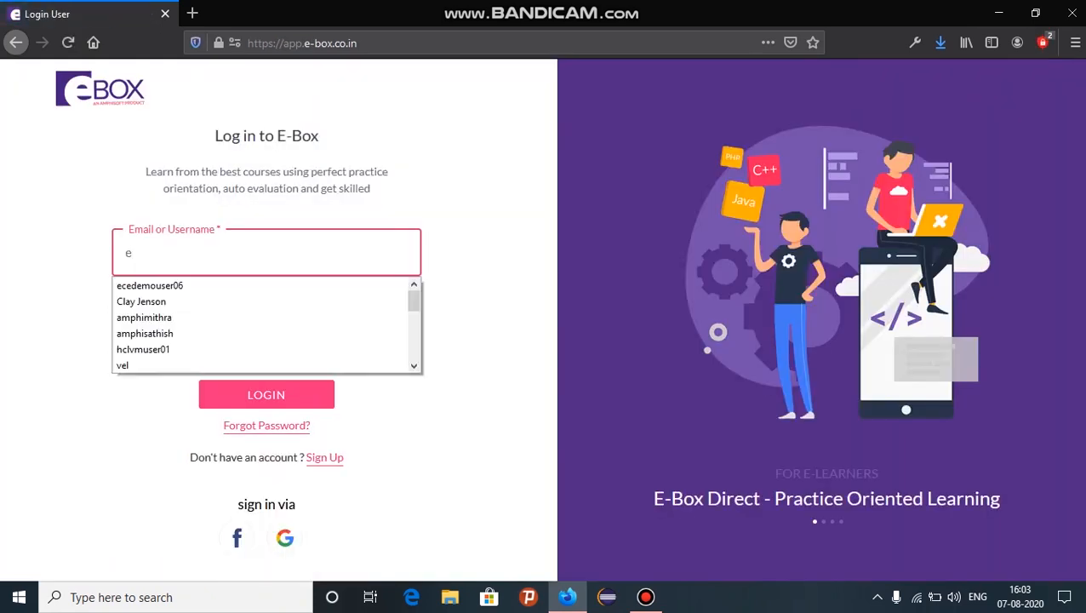
{"action": "type", "text": "cedemo"}
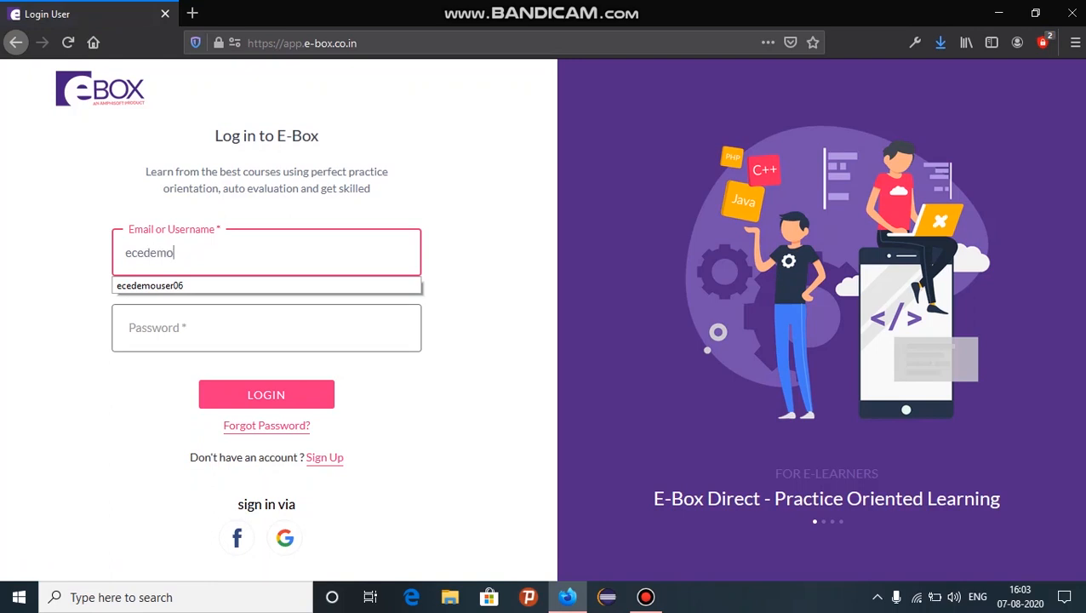
{"action": "left_click", "coordinate": [149, 286]}
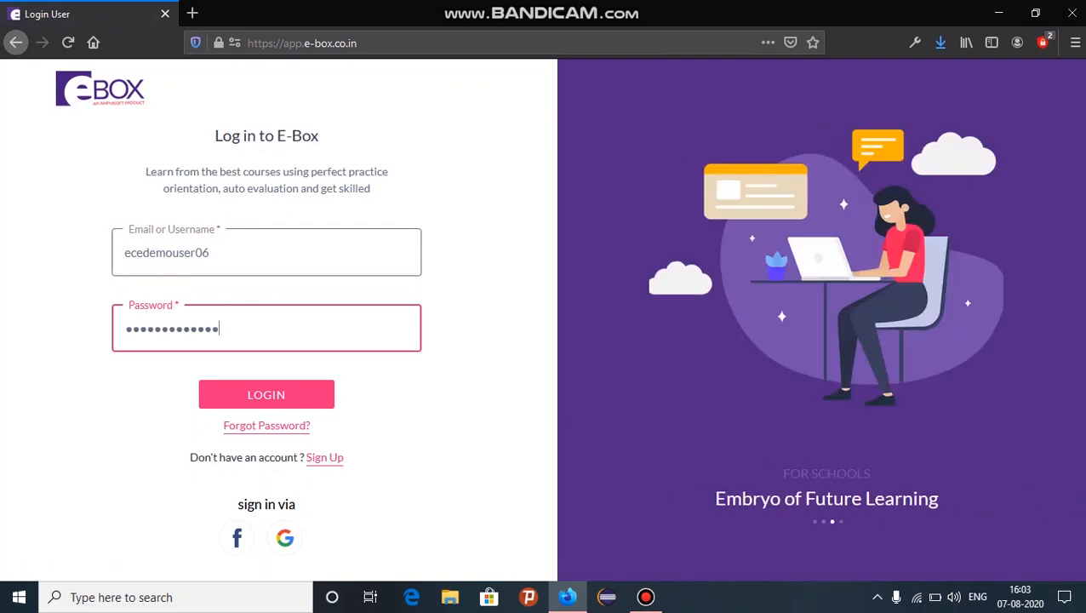
{"action": "left_click", "coordinate": [265, 395]}
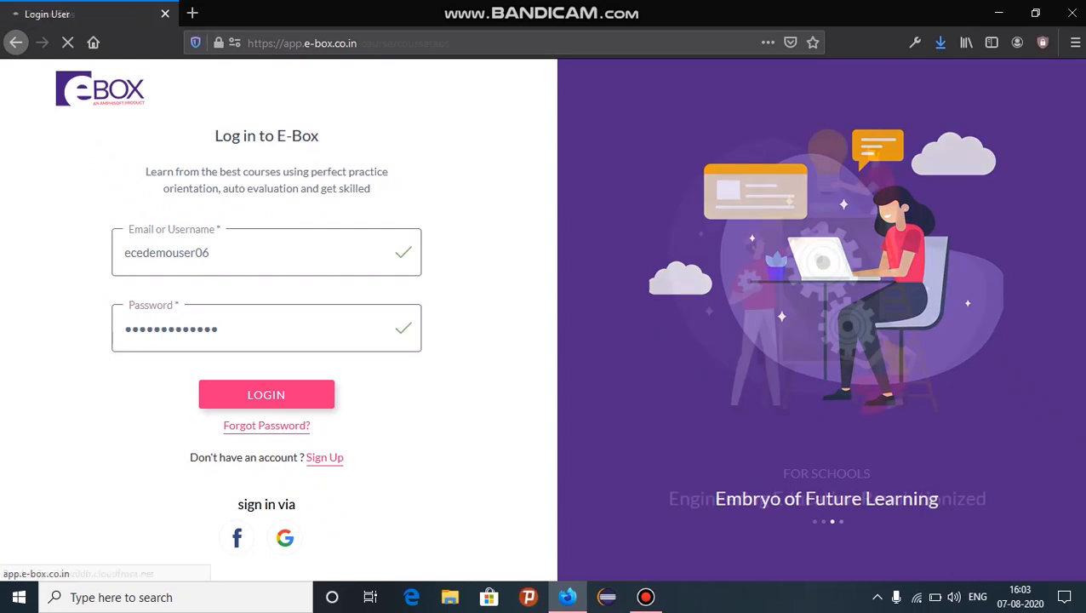
{"action": "left_click", "coordinate": [265, 395]}
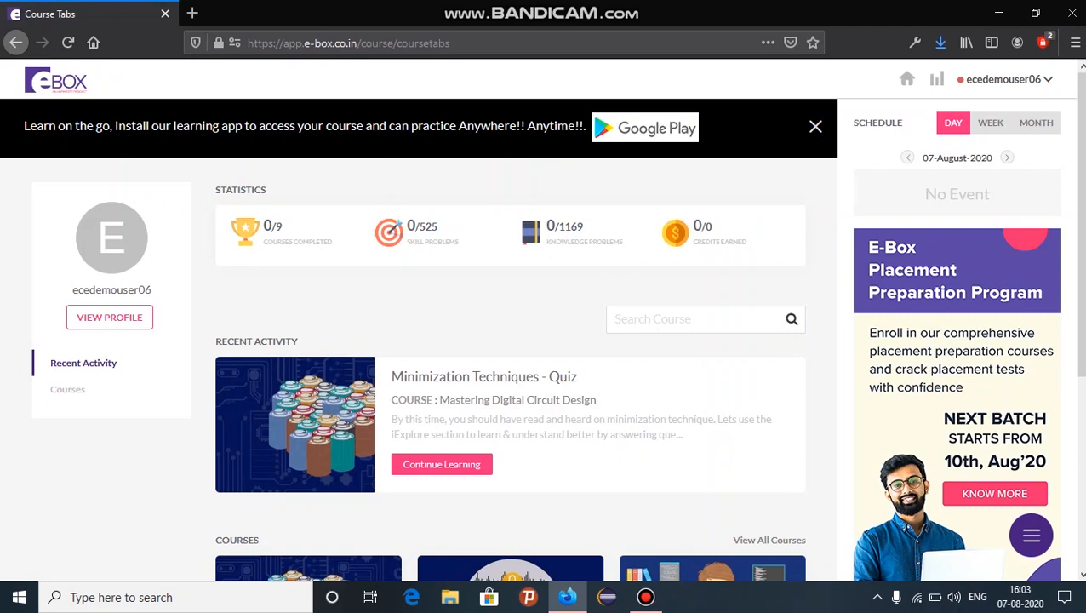
Scroll the dashboard past statistics and recent activity to the enrolled Courses section
{"action": "scroll", "scroll_direction": "down", "scroll_amount": 3}
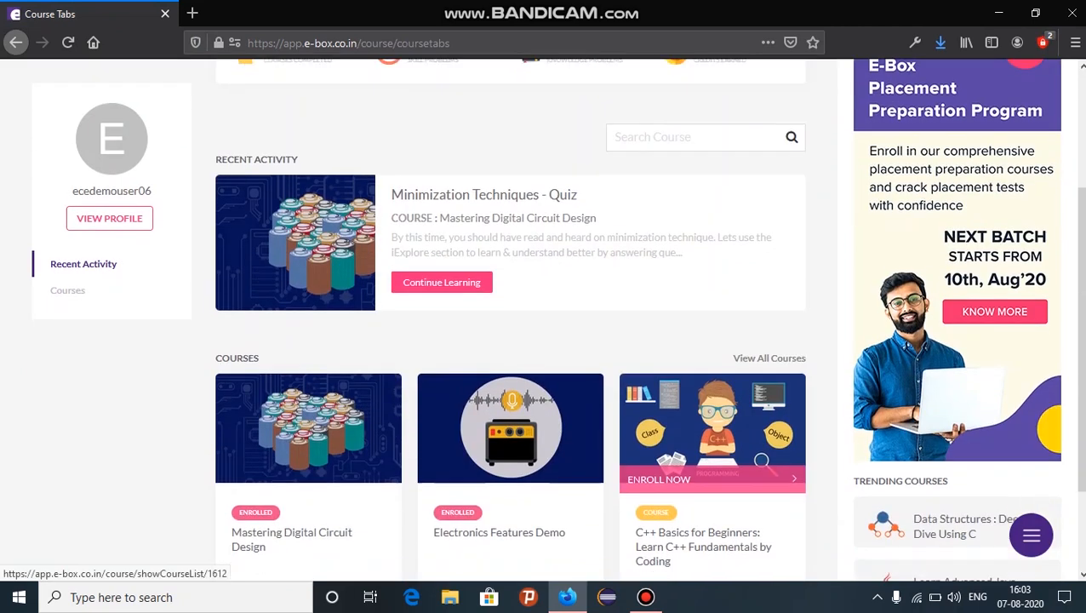
{"action": "scroll", "scroll_direction": "down", "scroll_amount": 3}
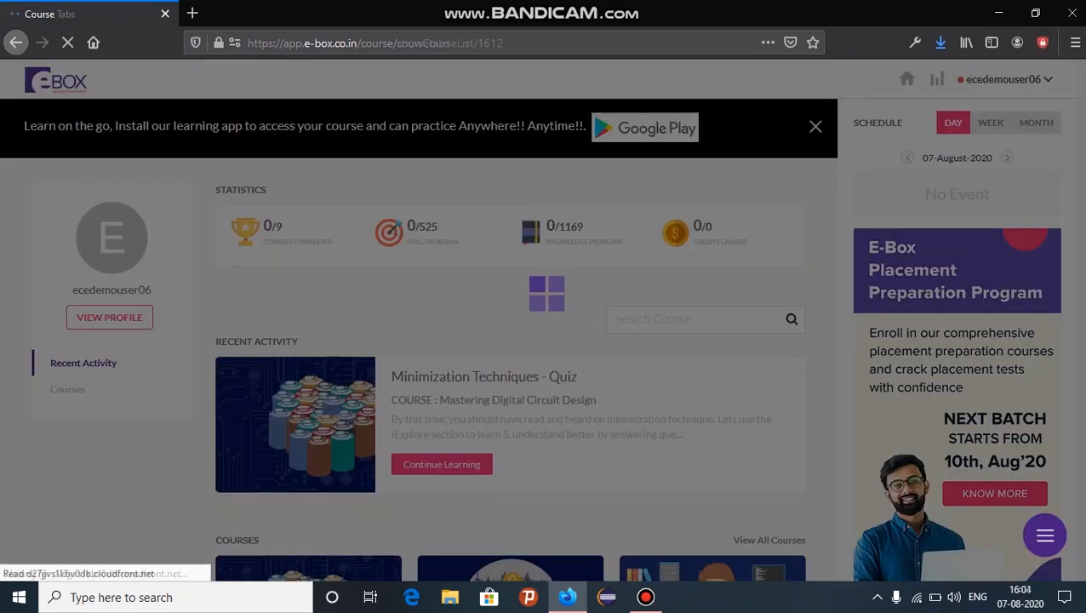
Enter Mastering Digital Circuit Design and browse the Karnaugh Map, Combinational Circuits II and Basic Logic Gates topics
{"action": "left_click", "coordinate": [441, 463]}
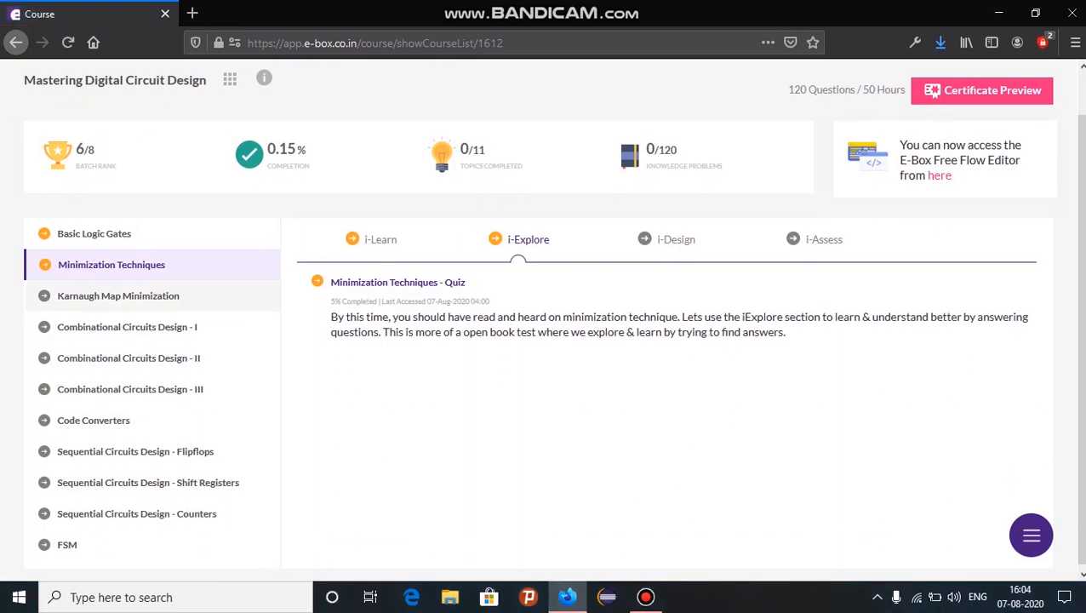
{"action": "left_click", "coordinate": [119, 296]}
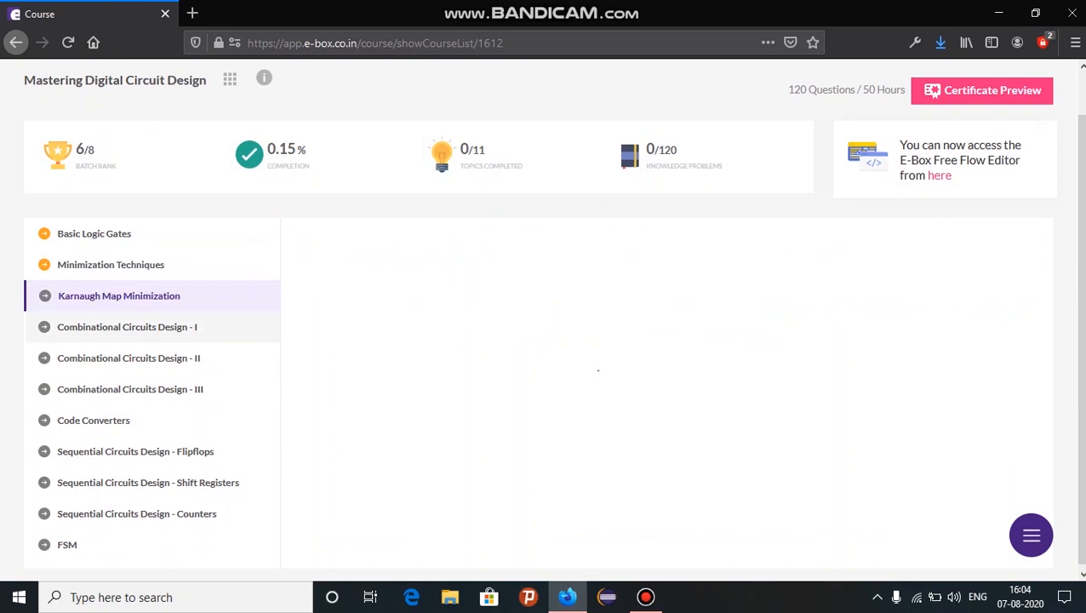
{"action": "left_click", "coordinate": [129, 358]}
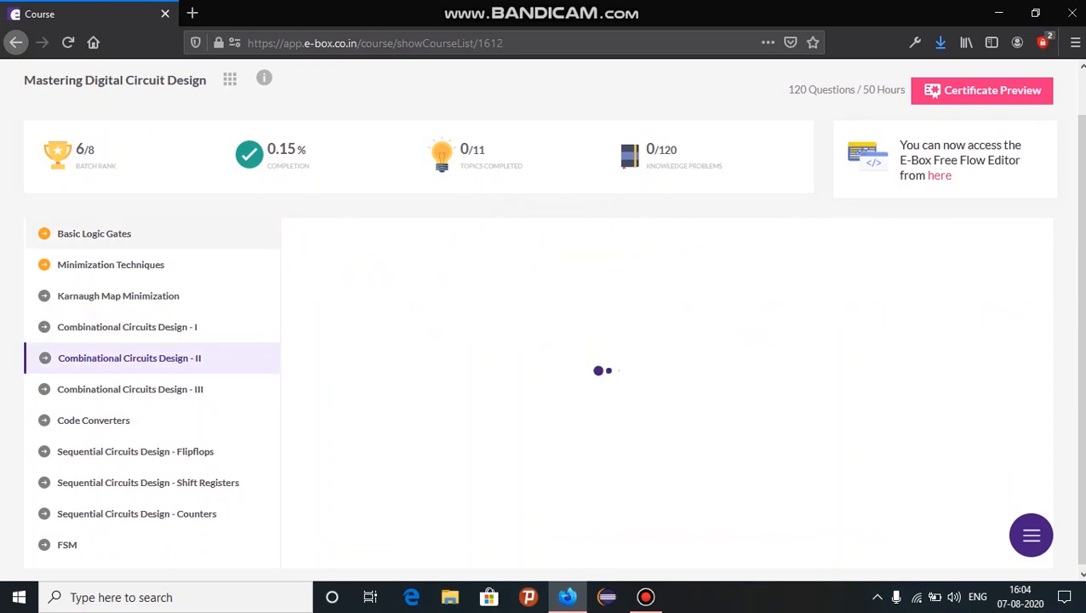
{"action": "left_click", "coordinate": [93, 233]}
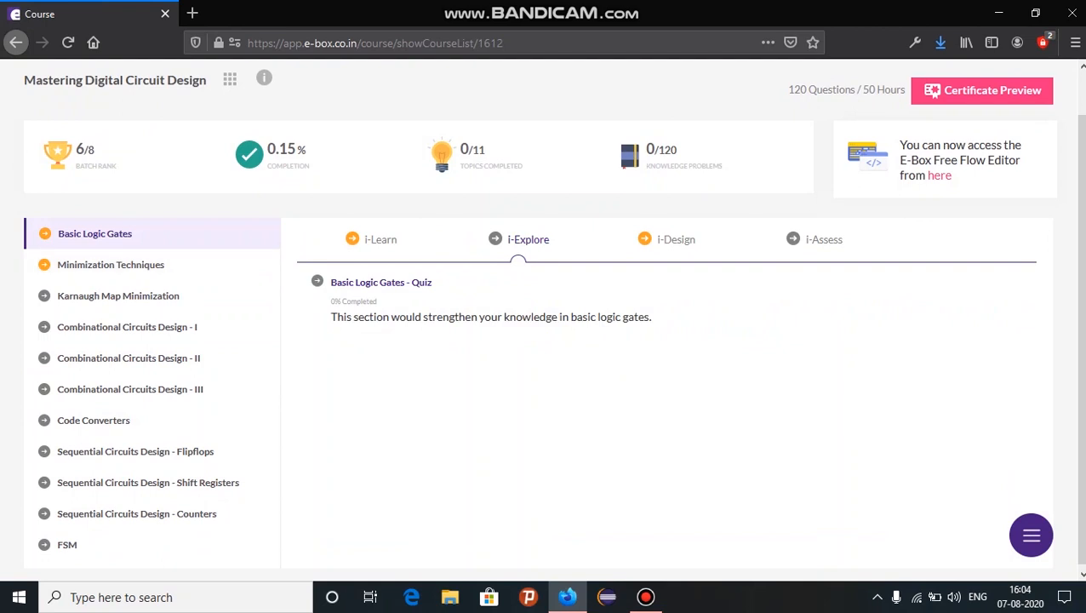
Review Basic Logic Gates' i-Learn, i-Design and i-Assess sections, then return to Minimization Techniques
{"action": "left_click", "coordinate": [381, 238]}
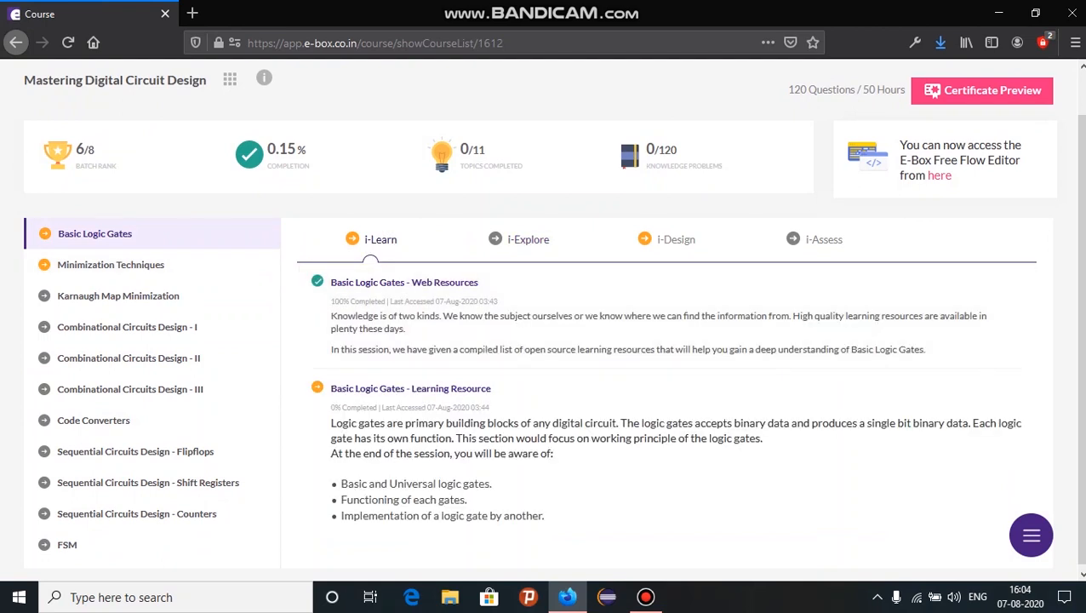
{"action": "left_click", "coordinate": [676, 238]}
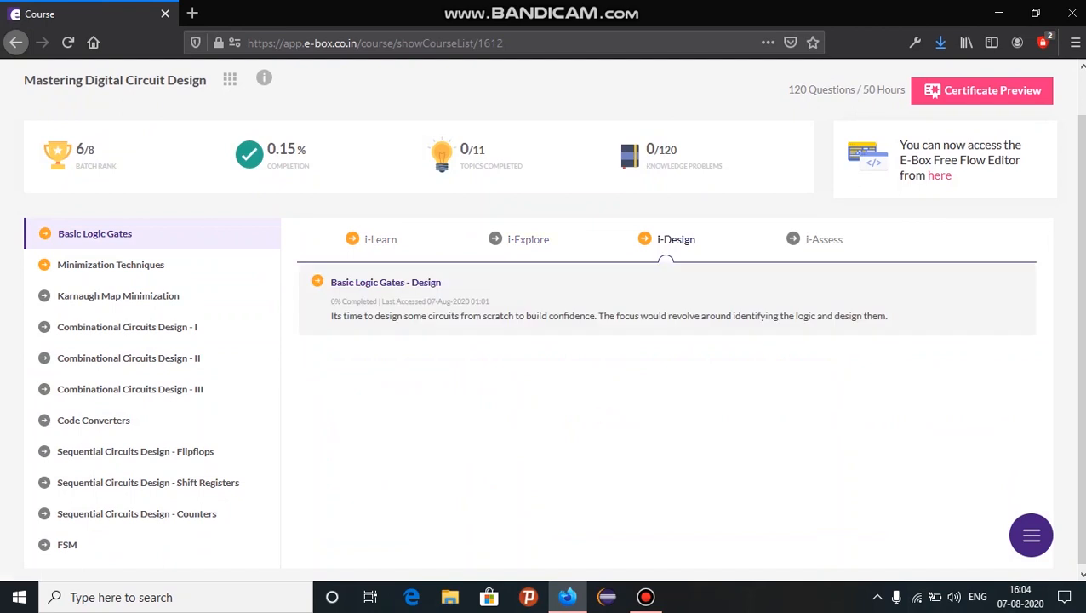
{"action": "left_click", "coordinate": [824, 239]}
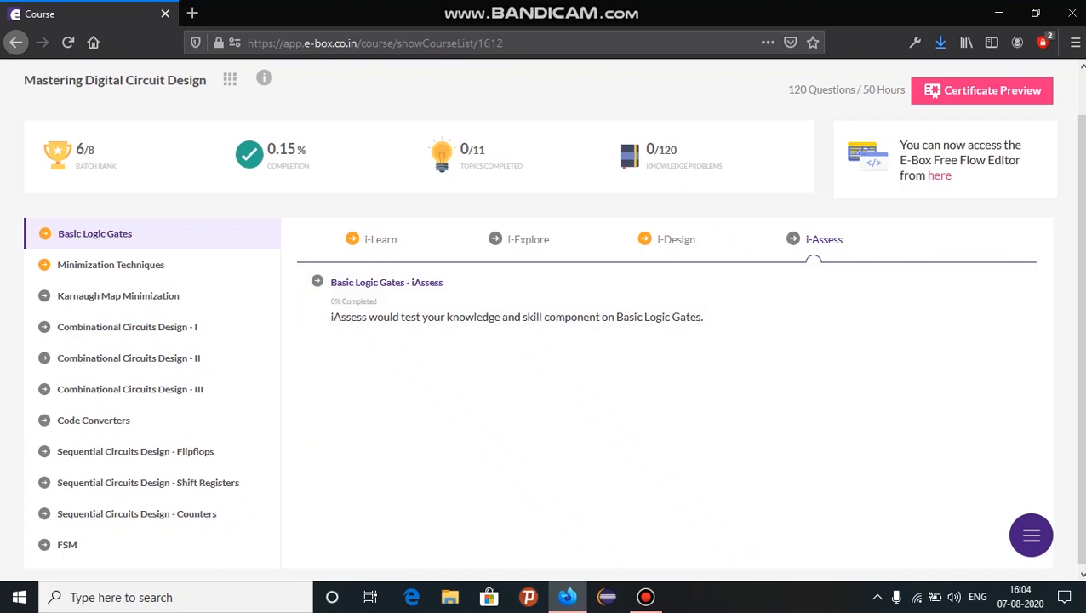
{"action": "left_click", "coordinate": [111, 264]}
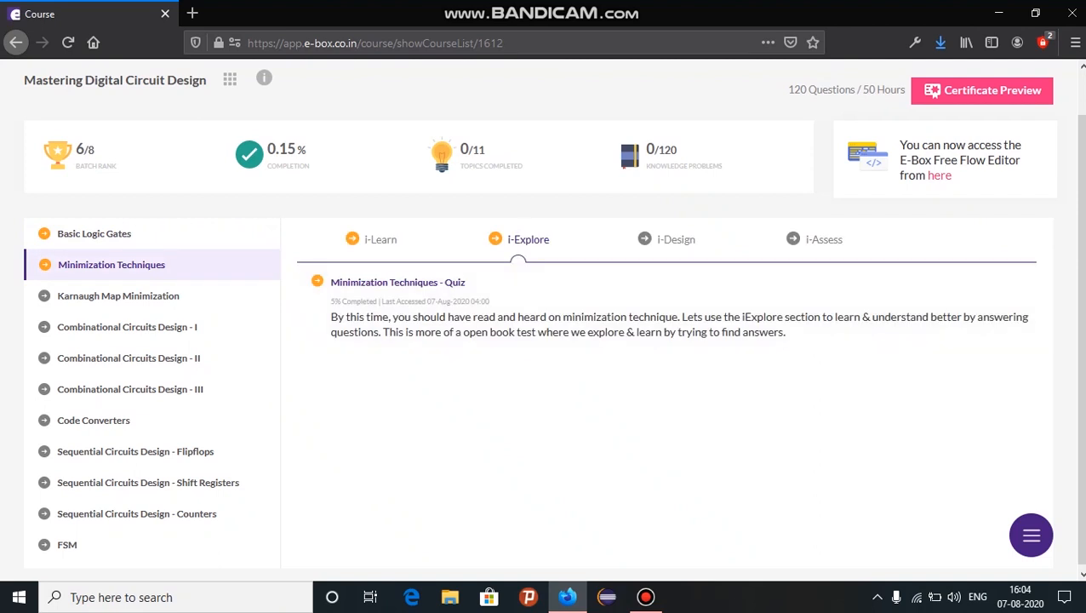
Play the Minimization Techniques Web Resources lecture video and return to the course page
{"action": "left_click", "coordinate": [381, 238]}
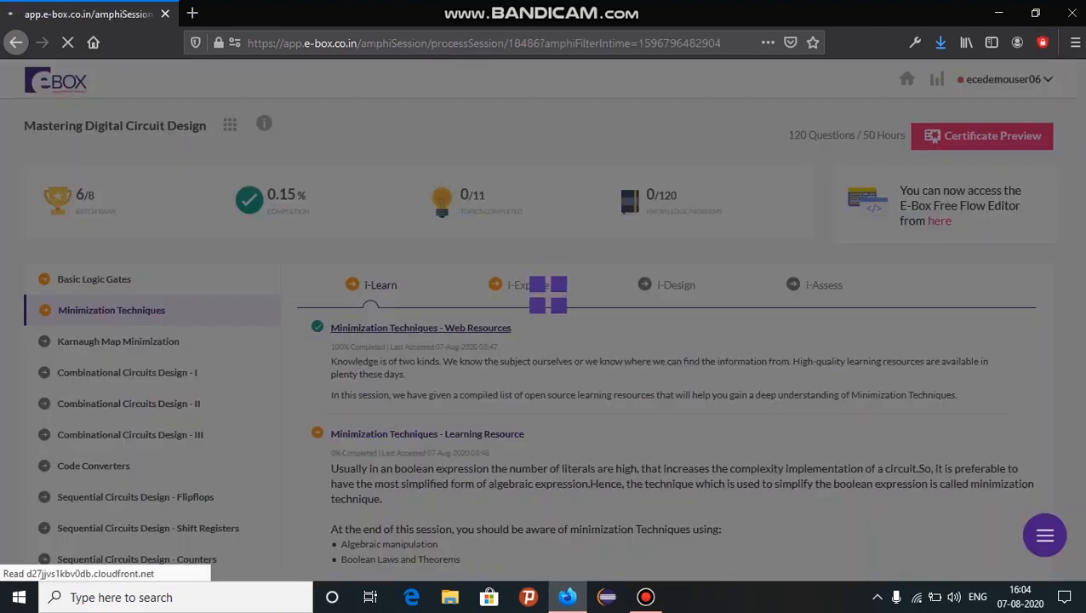
{"action": "left_click", "coordinate": [420, 327]}
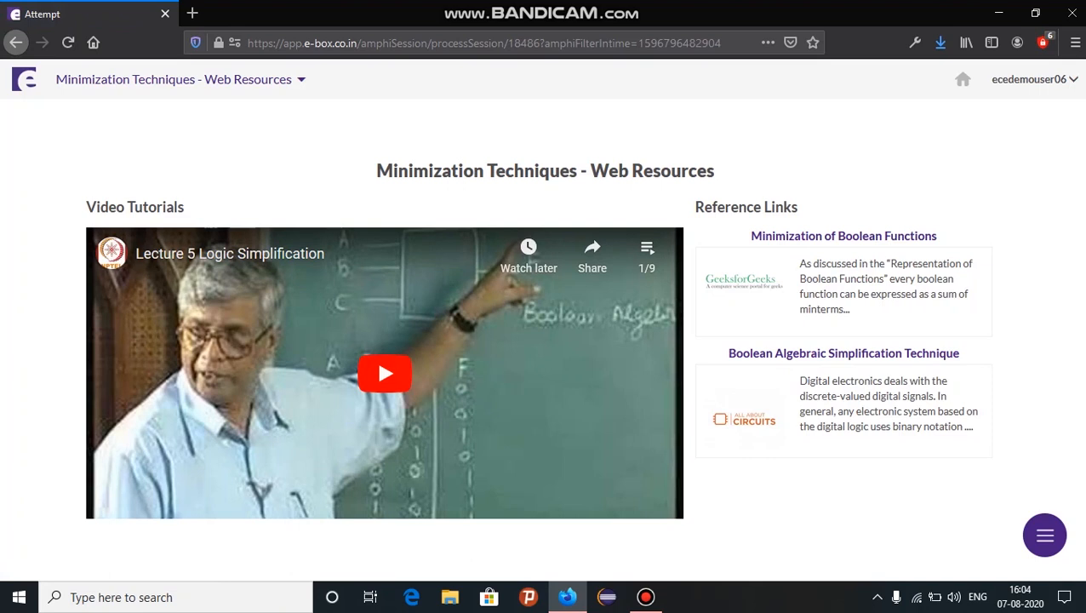
{"action": "left_click", "coordinate": [385, 373]}
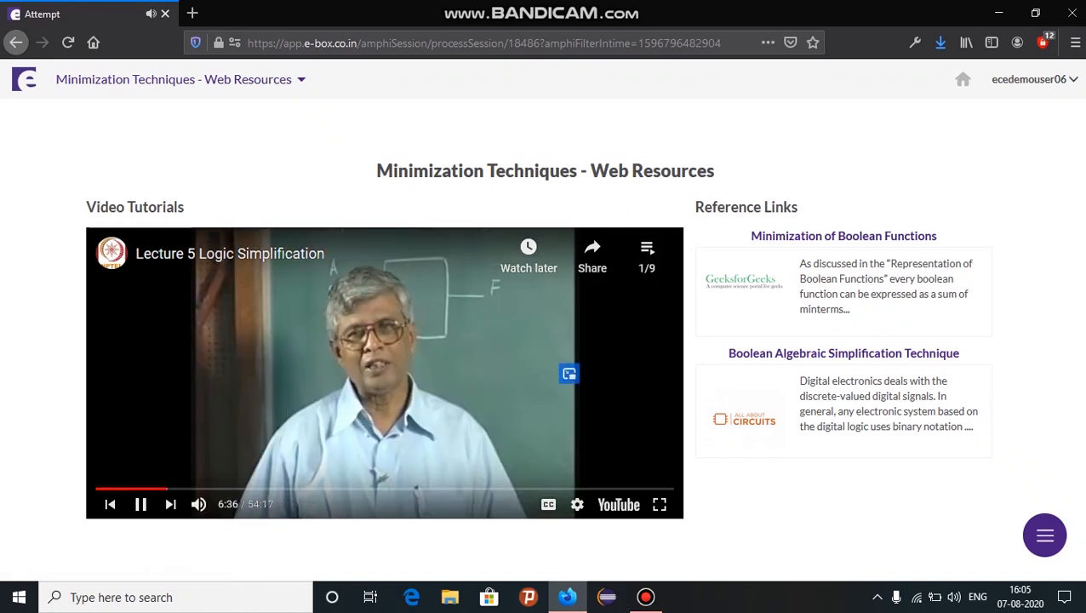
{"action": "left_click", "coordinate": [196, 490]}
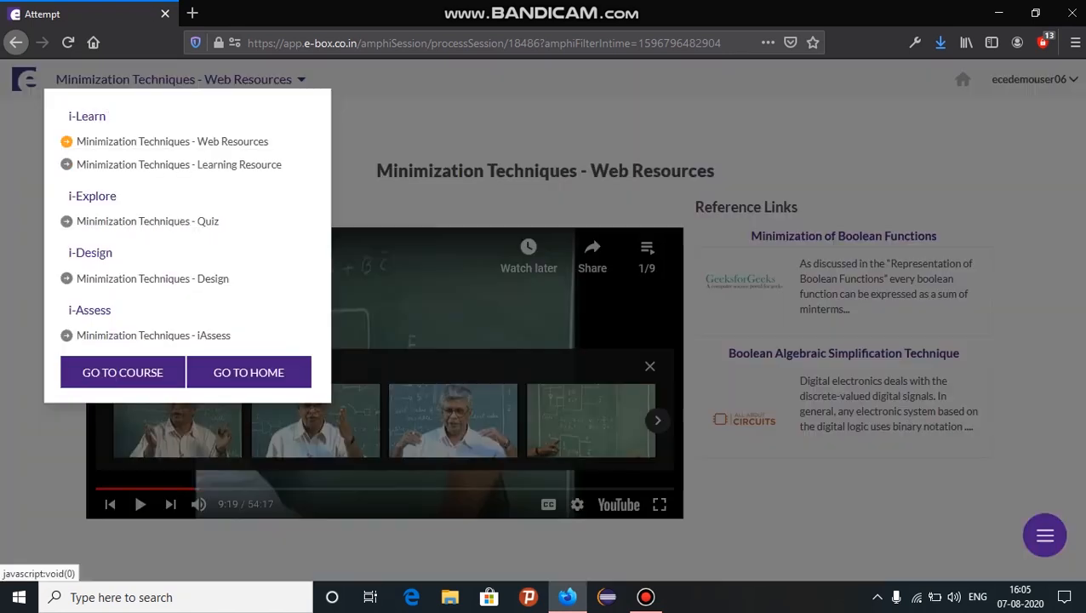
{"action": "left_click", "coordinate": [123, 371]}
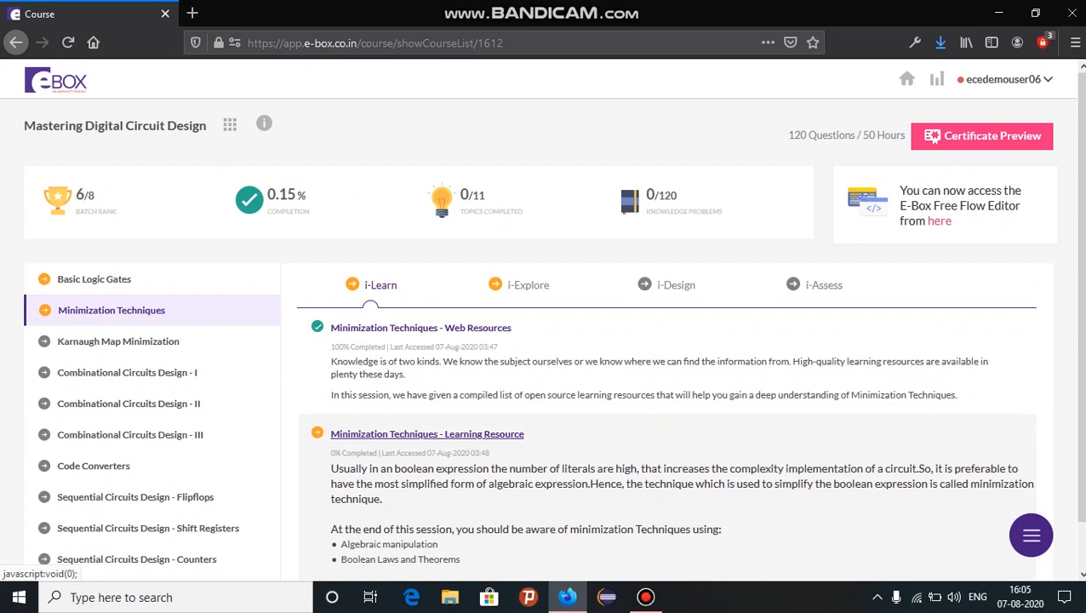
View the Minimization Techniques Learning Resource slides, return to the course and show its i-Explore quiz
{"action": "left_click", "coordinate": [427, 434]}
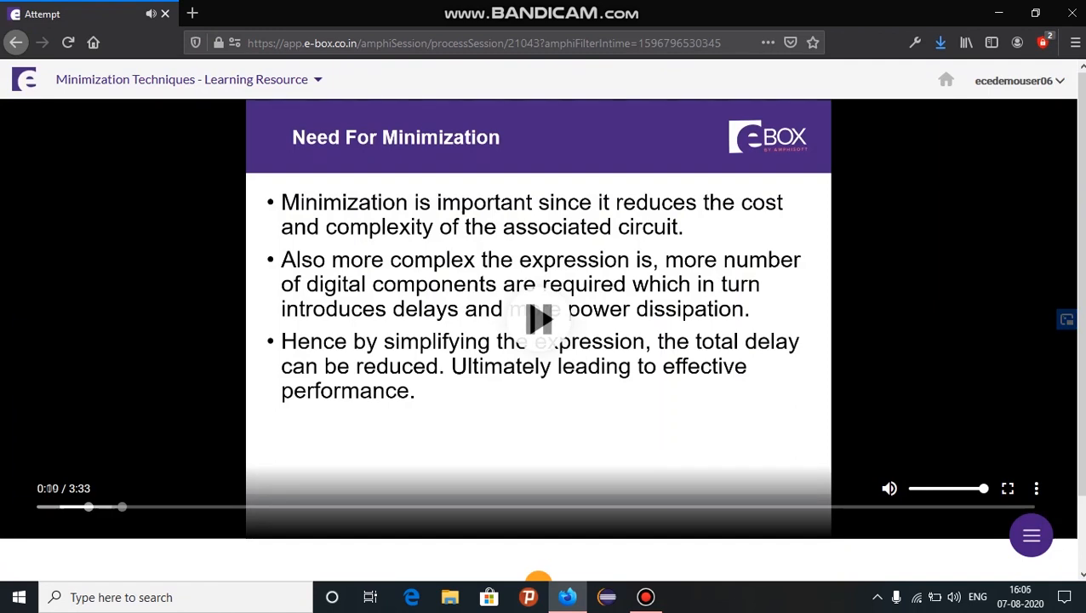
{"action": "left_click", "coordinate": [317, 80]}
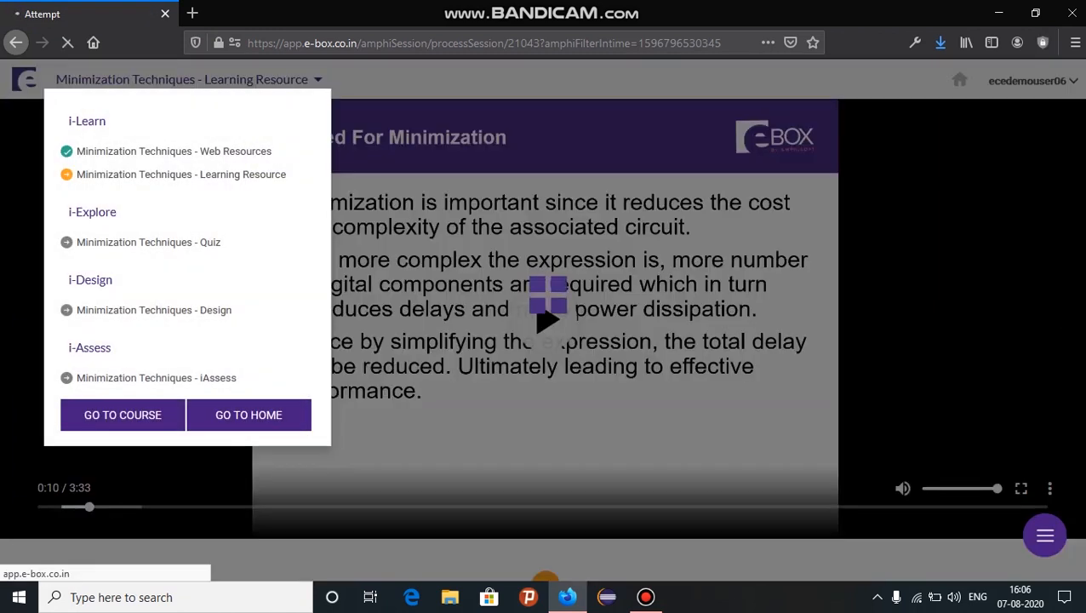
{"action": "left_click", "coordinate": [122, 415]}
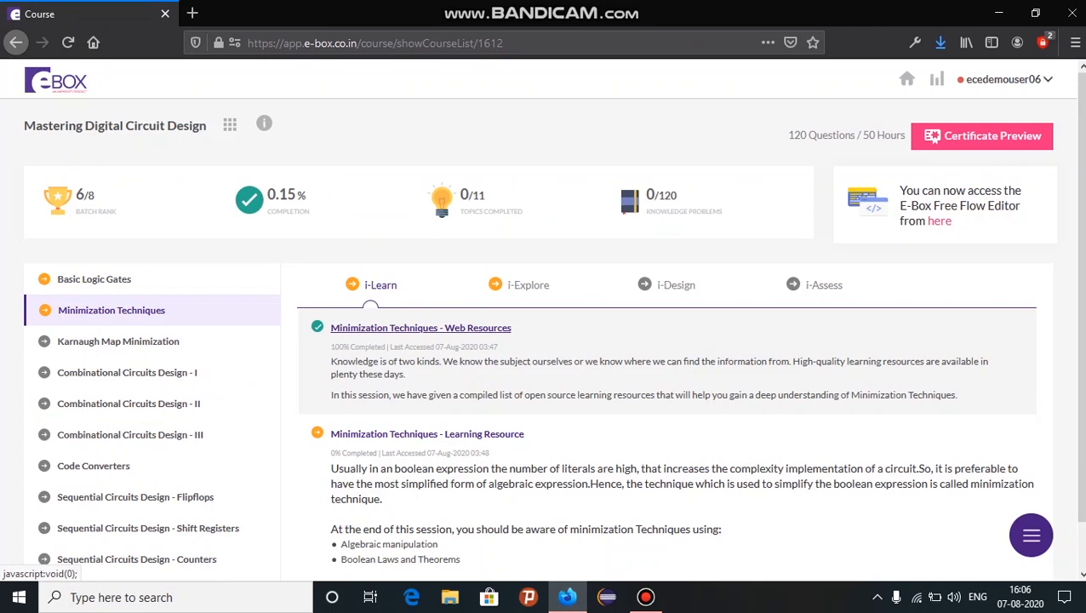
{"action": "left_click", "coordinate": [528, 285]}
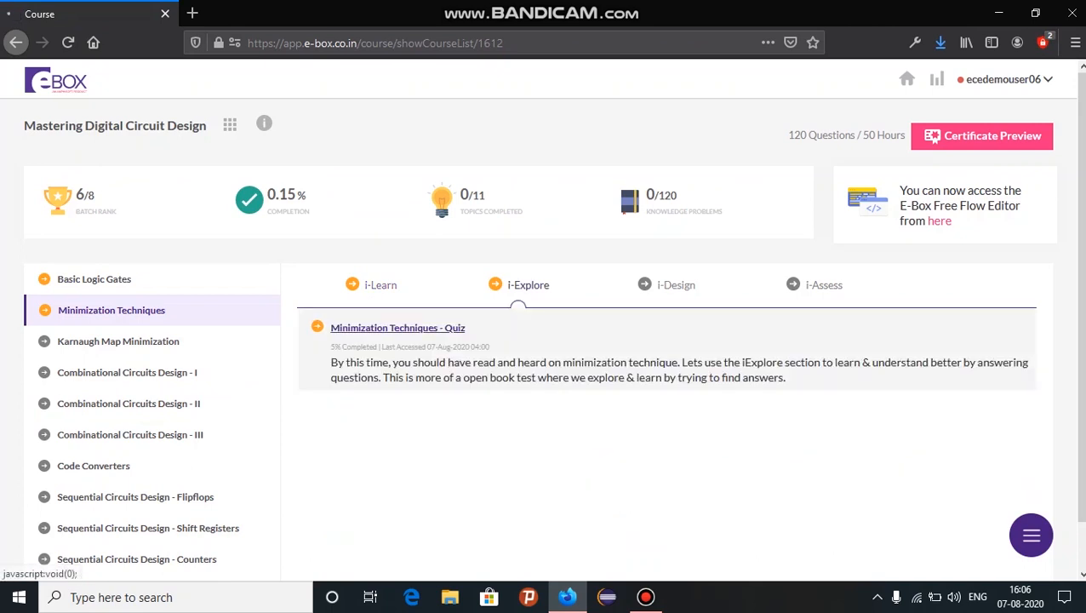
Advance the quiz through questions 7 and 8 to question 9 and show the Problems list
{"action": "left_click", "coordinate": [399, 326]}
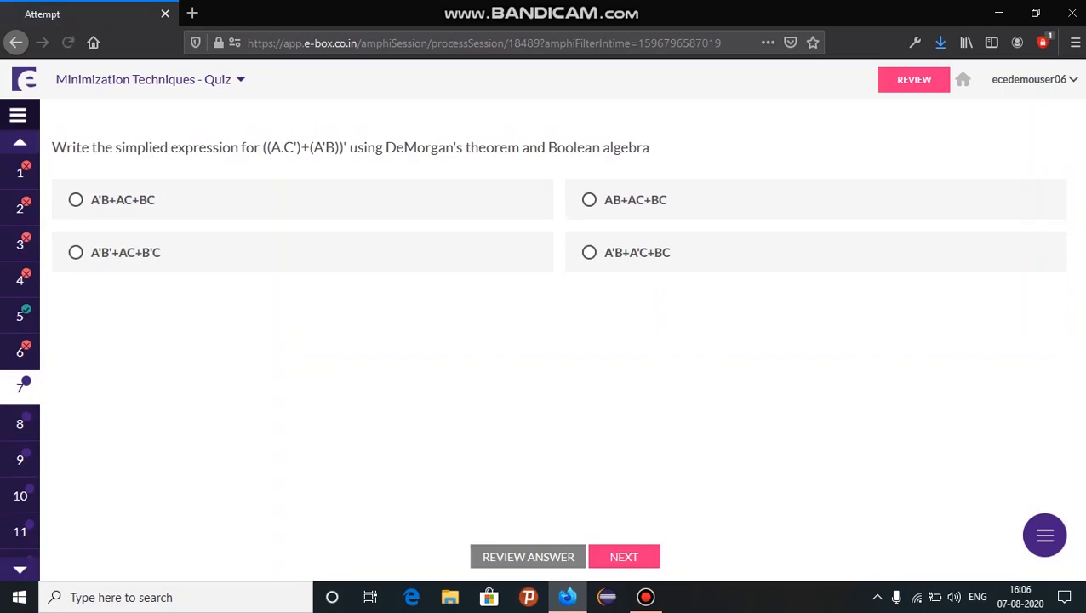
{"action": "left_click", "coordinate": [75, 199]}
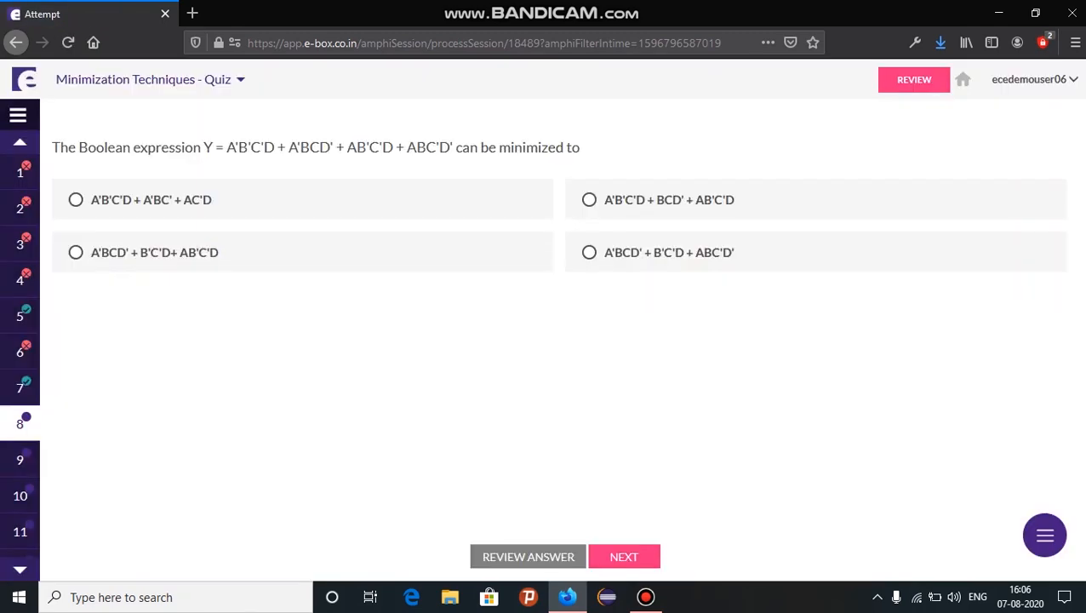
{"action": "left_click", "coordinate": [623, 555]}
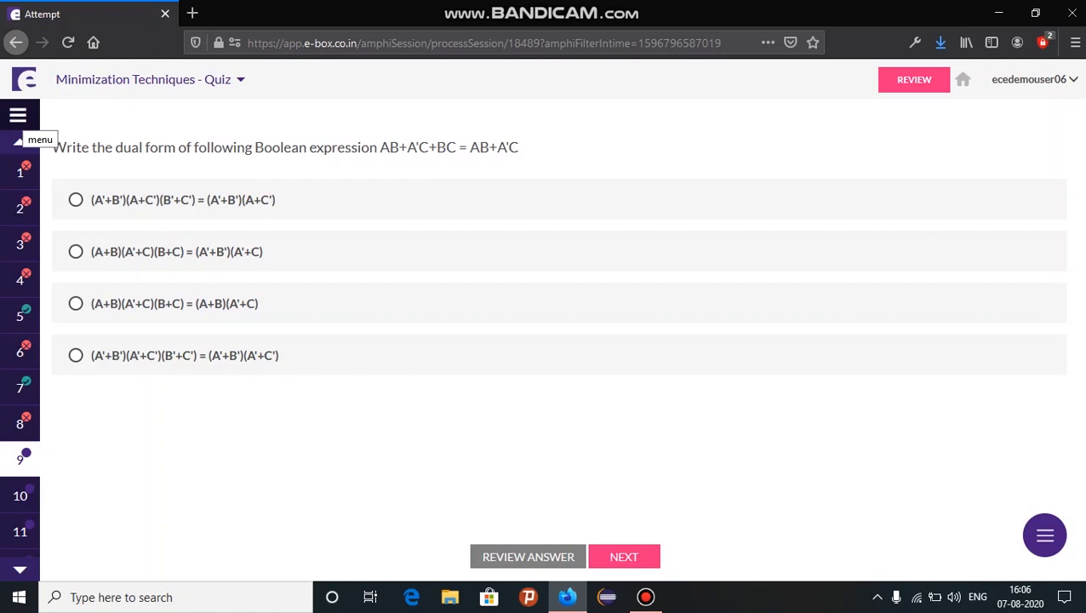
{"action": "left_click", "coordinate": [17, 116]}
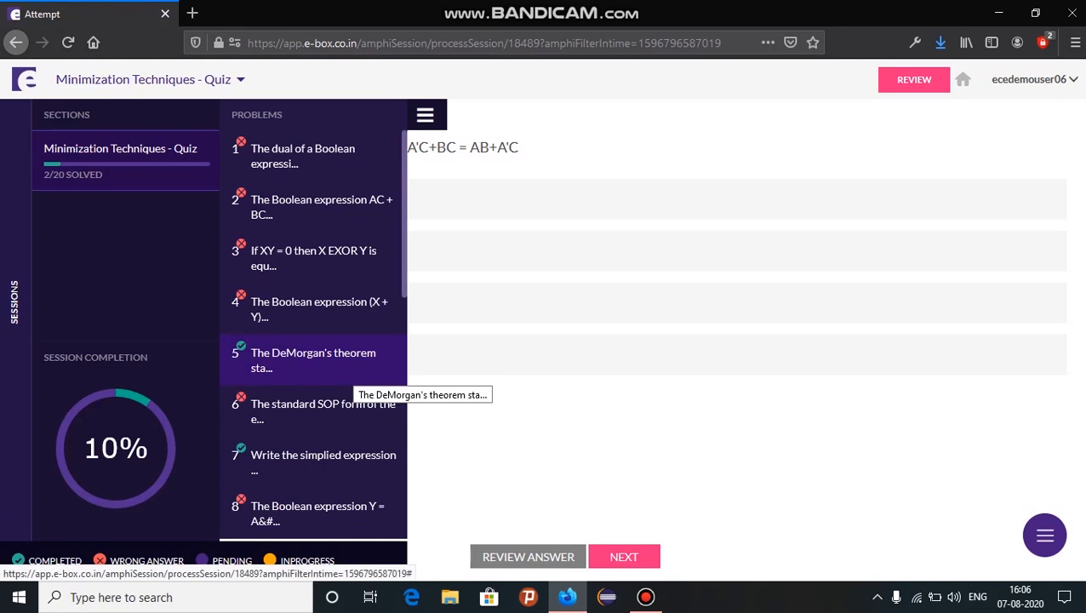
Scroll down through the quiz's Problems list
{"action": "scroll", "scroll_direction": "down", "scroll_amount": 3}
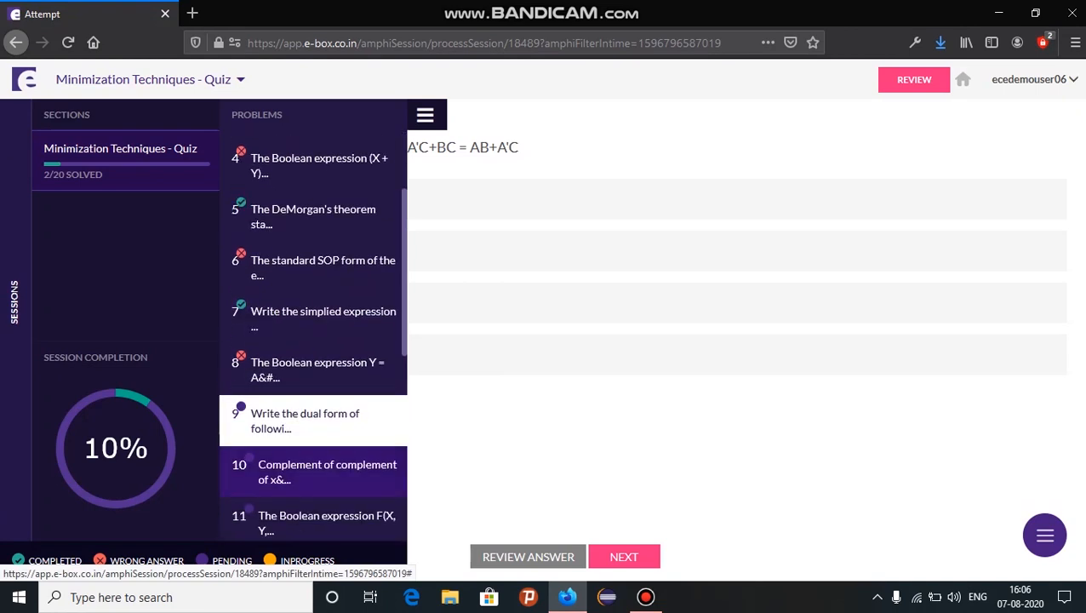
{"action": "scroll", "scroll_direction": "down", "scroll_amount": 3}
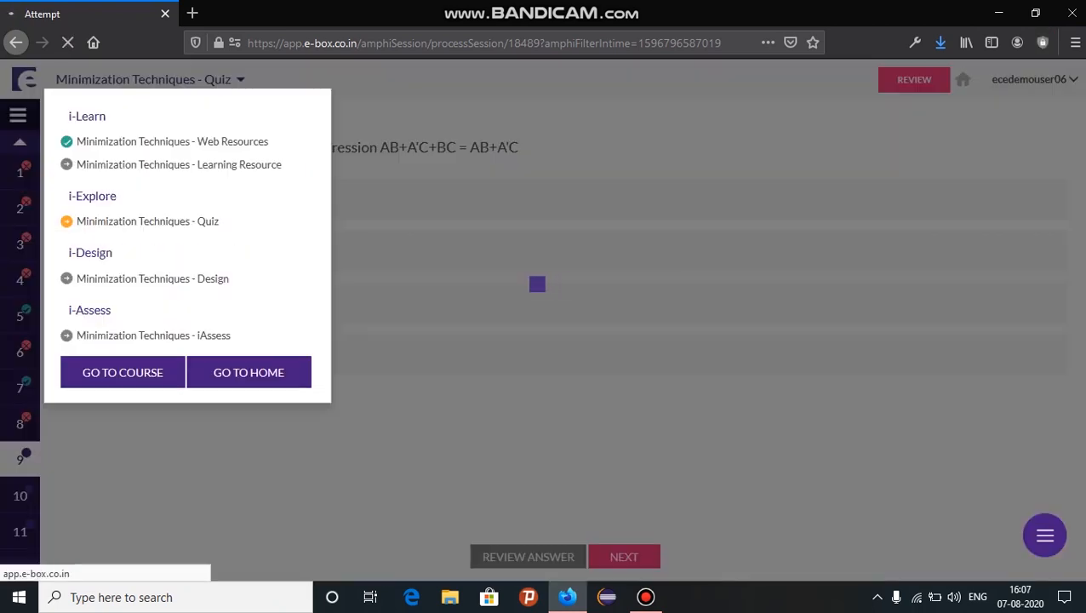
Return to the course and launch the Basic Logic Gates design exercise 'OR using NAND Gate'
{"action": "left_click", "coordinate": [122, 371]}
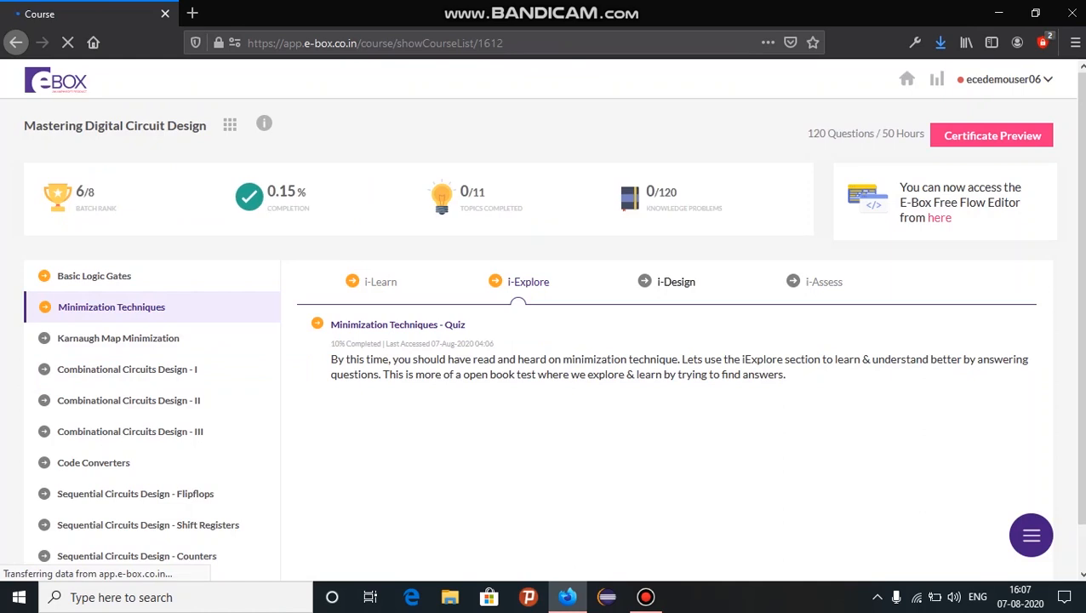
{"action": "left_click", "coordinate": [676, 283]}
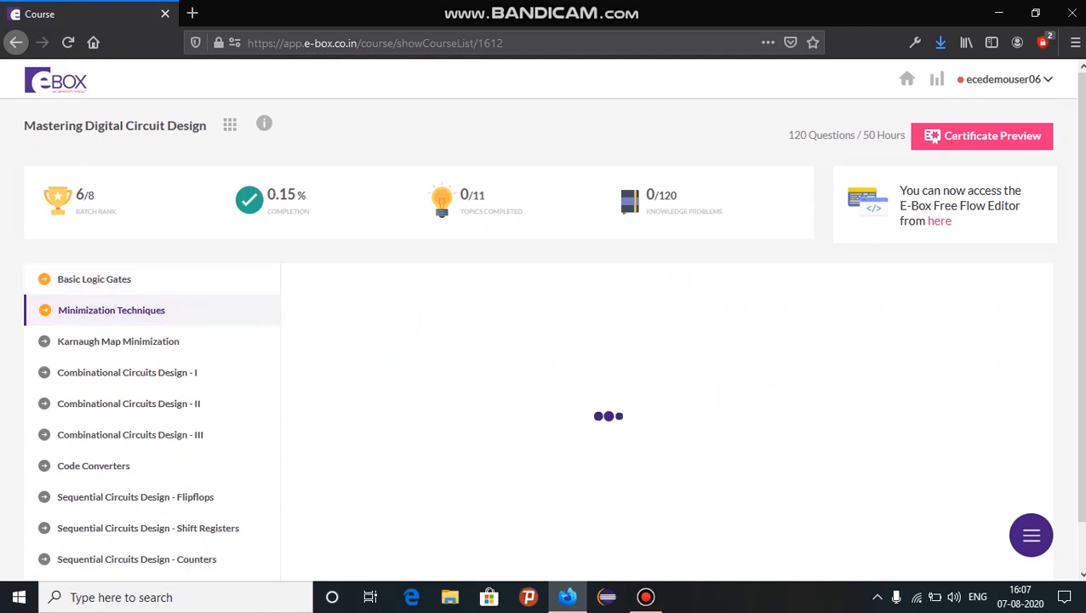
{"action": "left_click", "coordinate": [95, 279]}
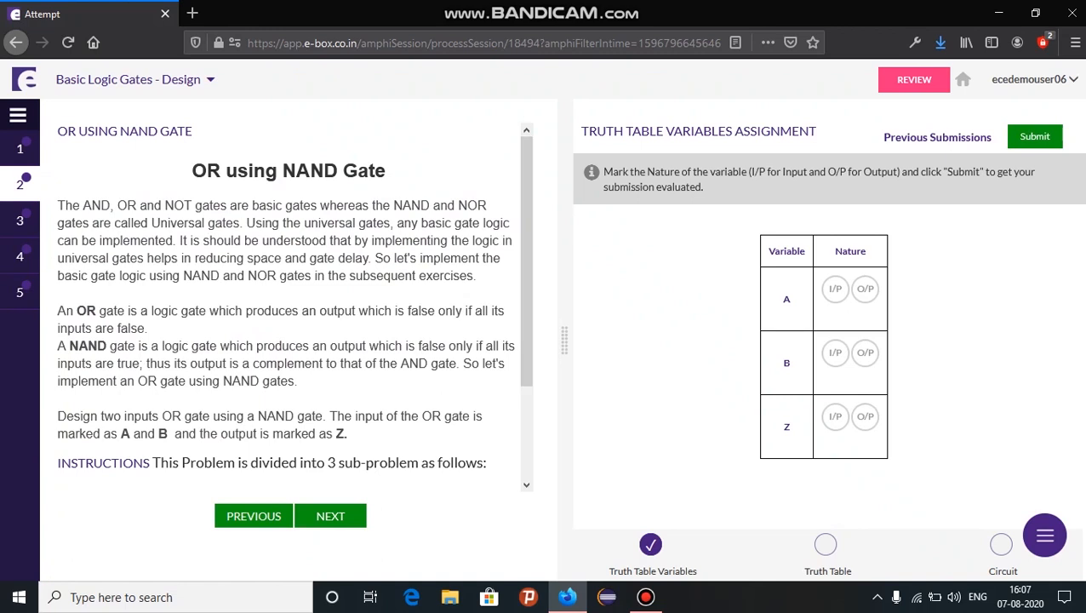
Assign A and B as inputs and Z as output, correcting after the error, until the assignment is accepted
{"action": "left_click", "coordinate": [834, 289]}
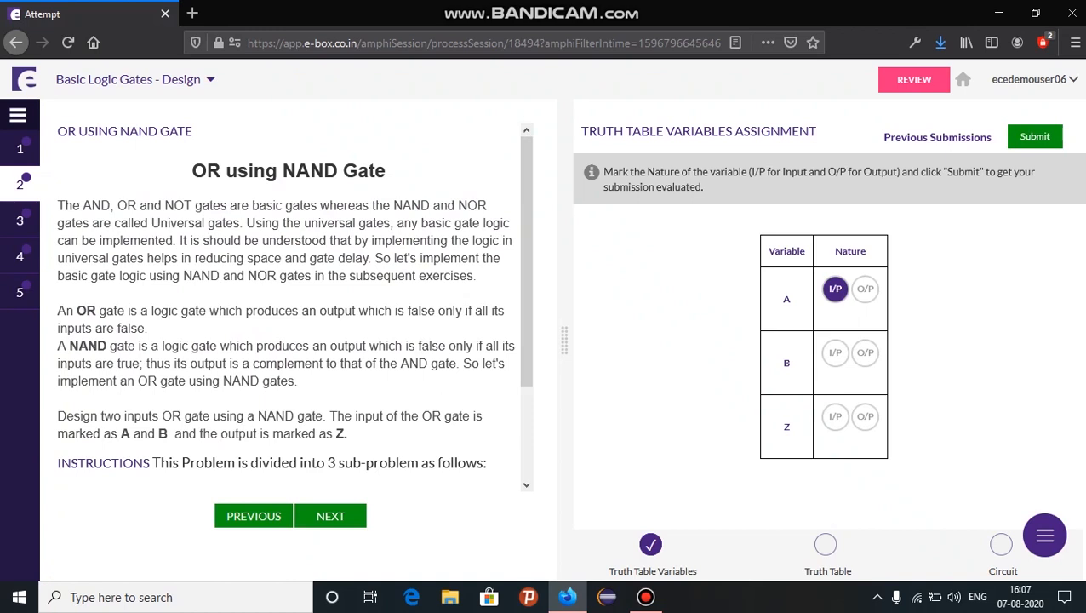
{"action": "left_click", "coordinate": [865, 352]}
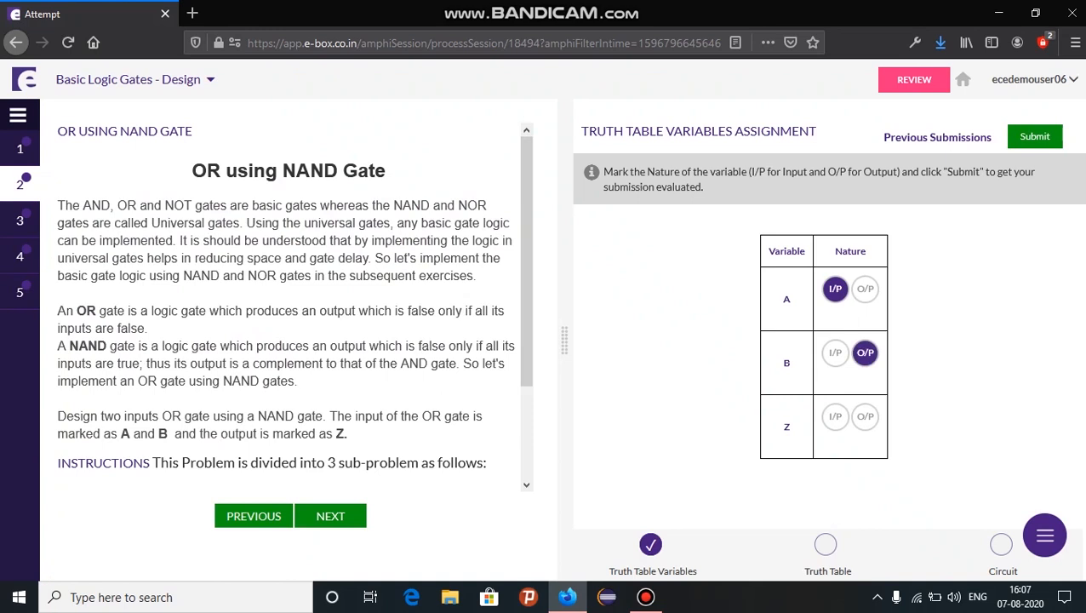
{"action": "left_click", "coordinate": [834, 415]}
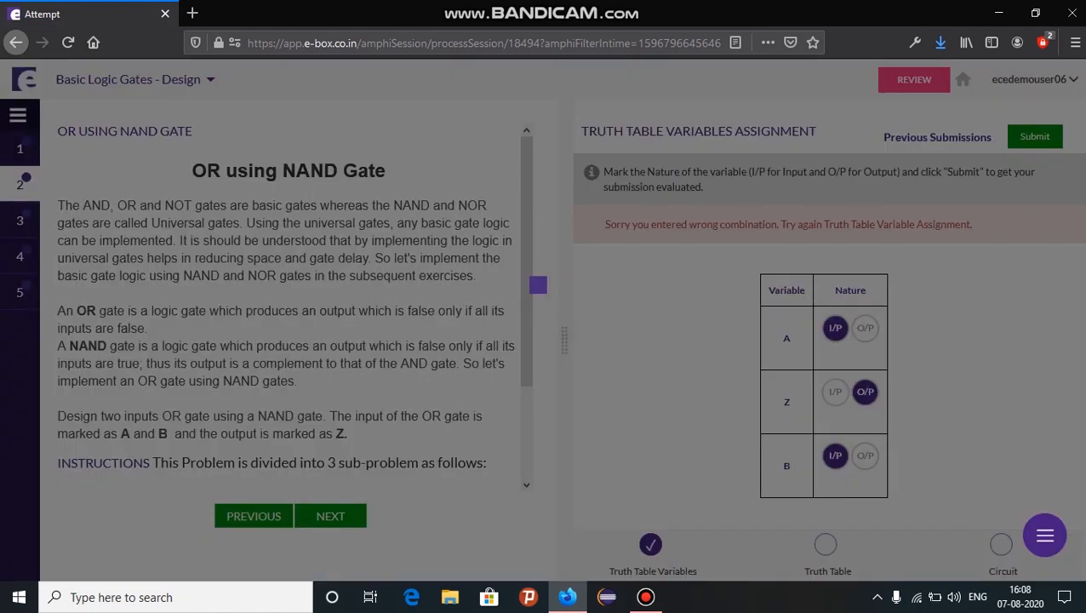
{"action": "left_click", "coordinate": [1035, 136]}
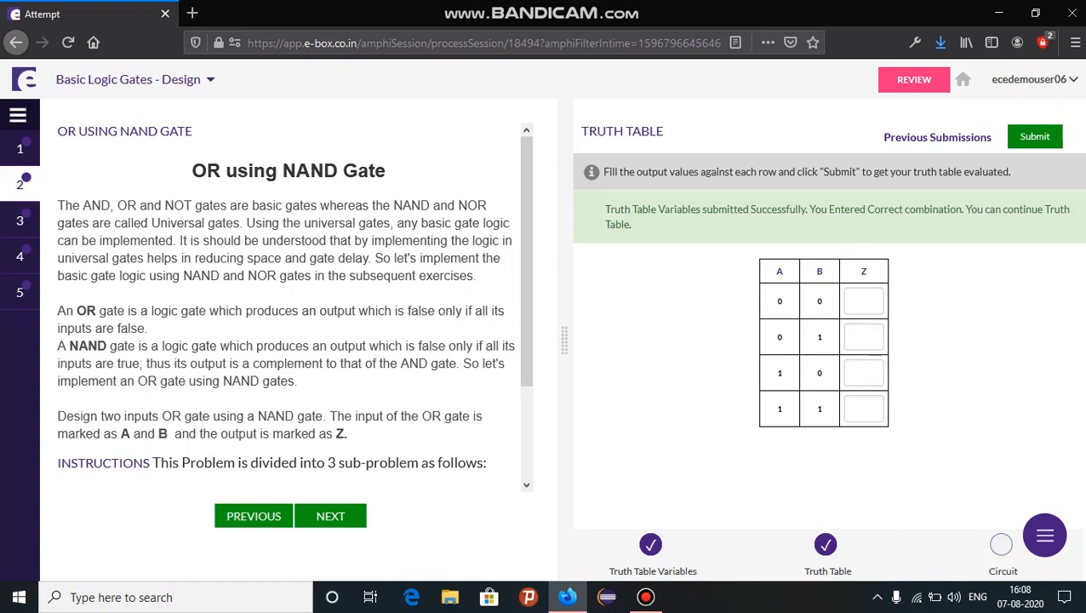
Fill the Z column with 0, 1, 1, 1 and submit the OR truth table
{"action": "left_click", "coordinate": [864, 299]}
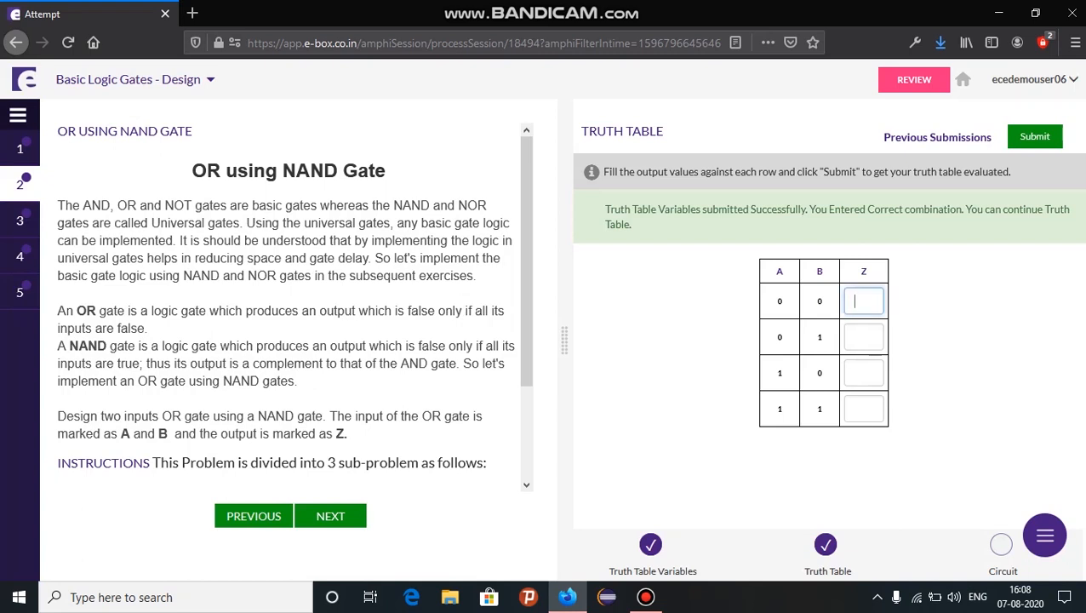
{"action": "type", "text": "1"}
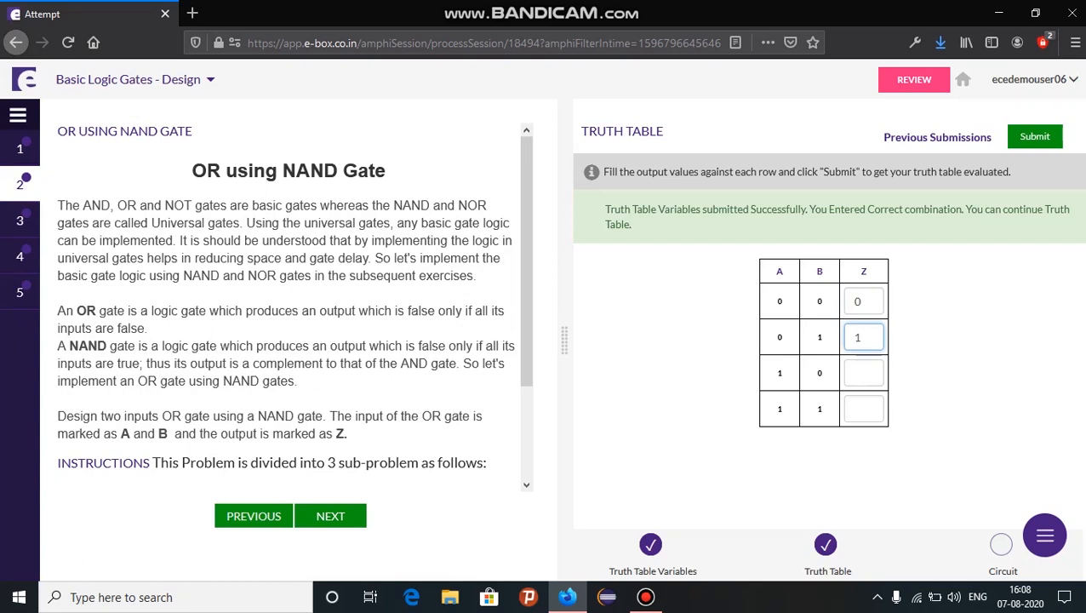
{"action": "type", "text": "1"}
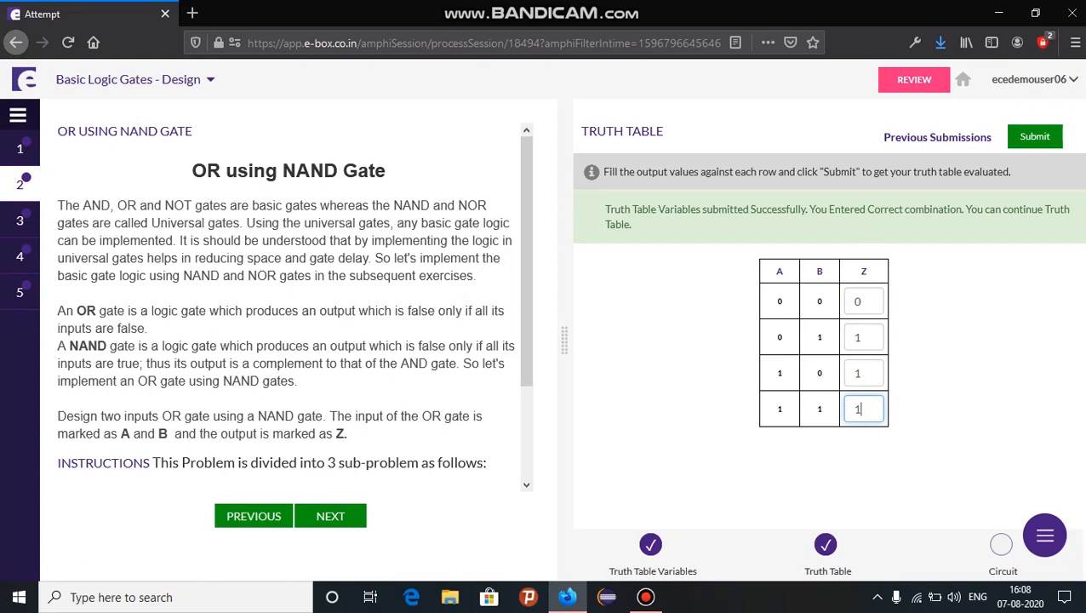
{"action": "left_click", "coordinate": [1035, 136]}
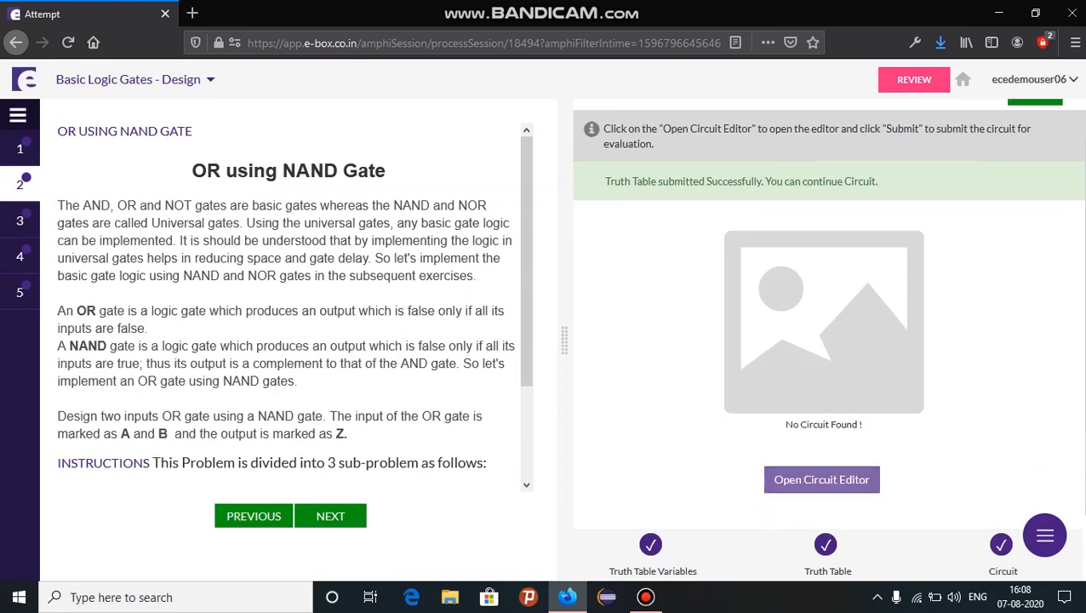
Launch the Digital Circuit Editor for the OR using NAND Gate exercise
{"action": "left_click", "coordinate": [820, 480]}
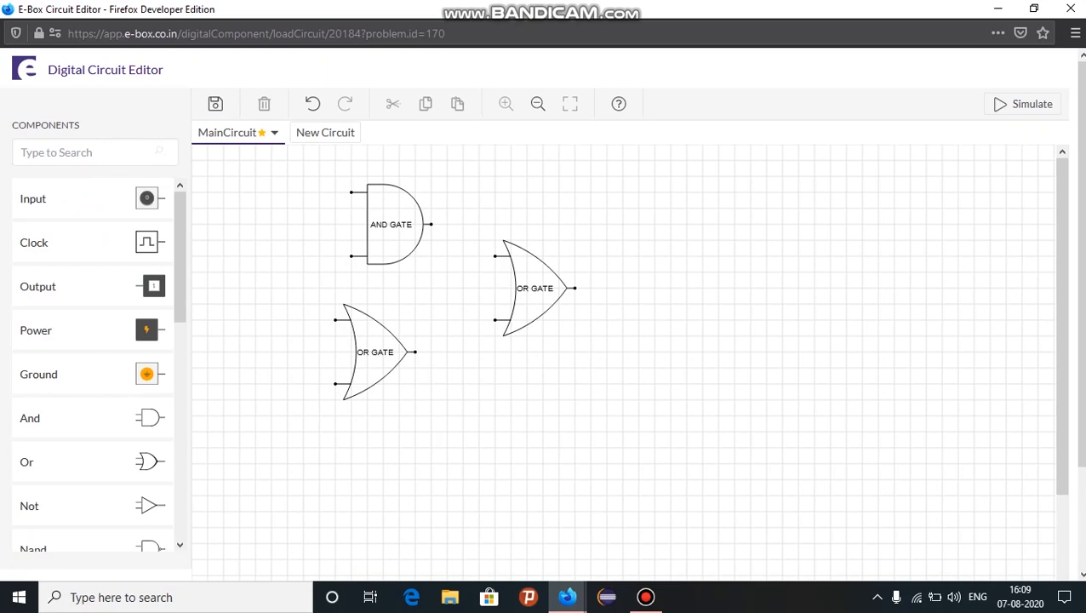
Run and then stop a simulation of the AND and OR gate layout
{"action": "left_click", "coordinate": [1021, 104]}
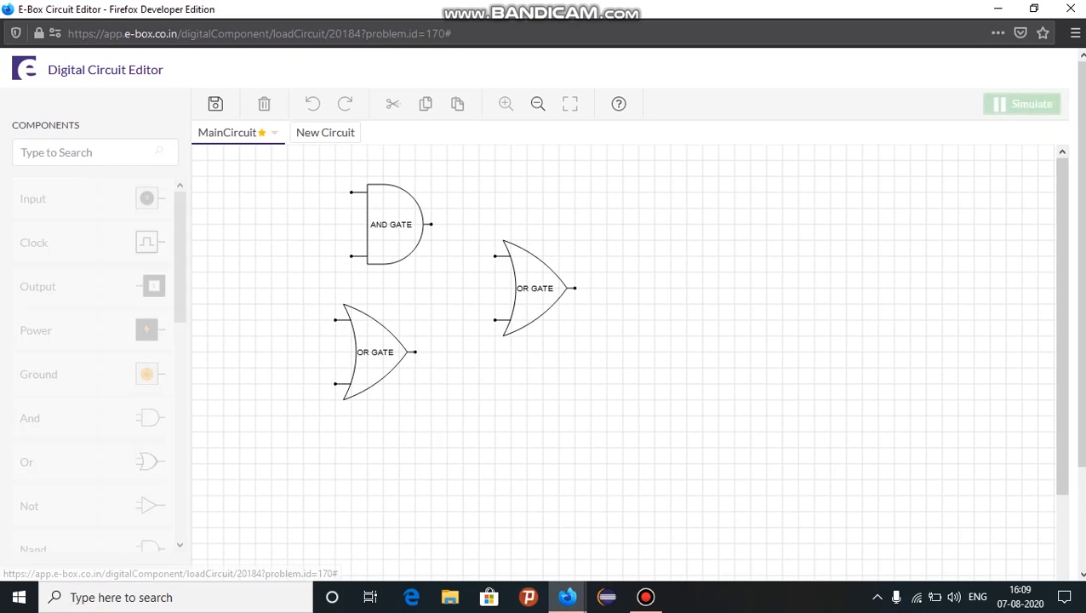
{"action": "left_click", "coordinate": [1021, 103]}
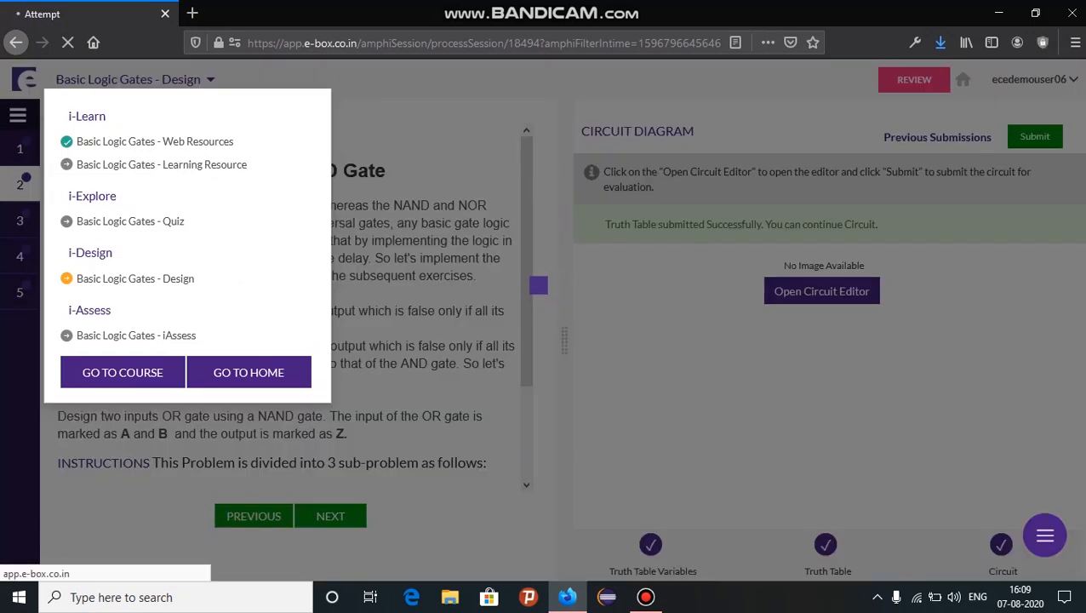
Go from the course page to the Basic Logic Gates iAssess session, Inverter Using NAND Gate
{"action": "left_click", "coordinate": [122, 371]}
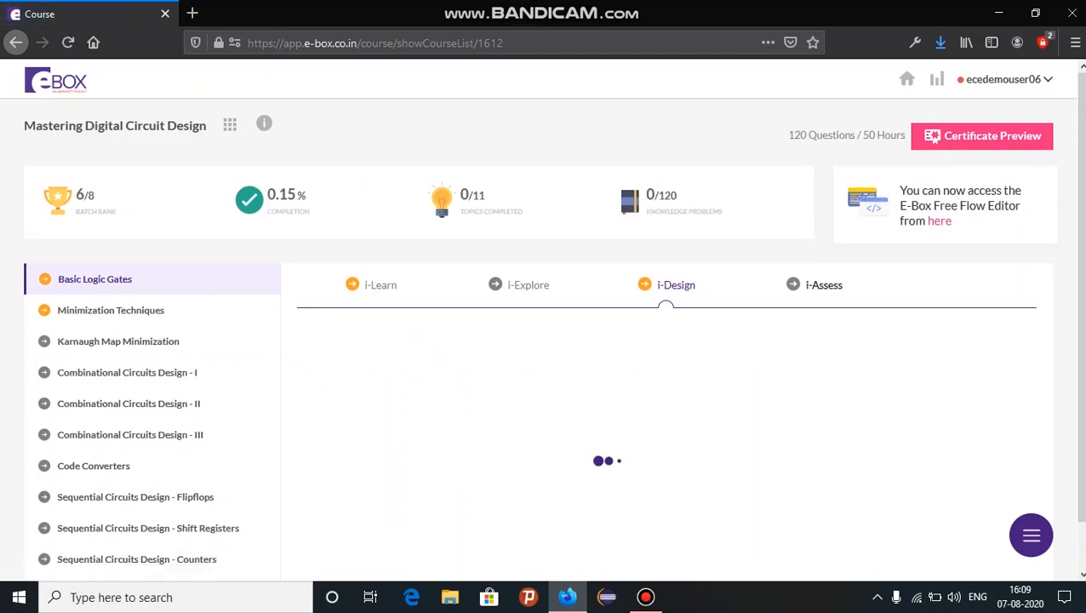
{"action": "left_click", "coordinate": [823, 284]}
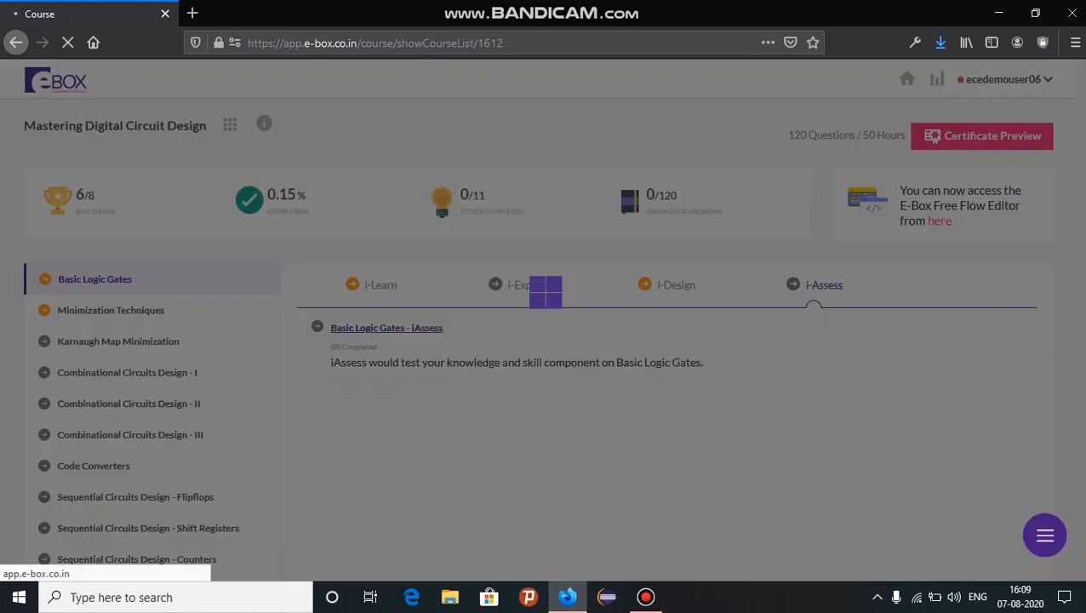
{"action": "left_click", "coordinate": [386, 327]}
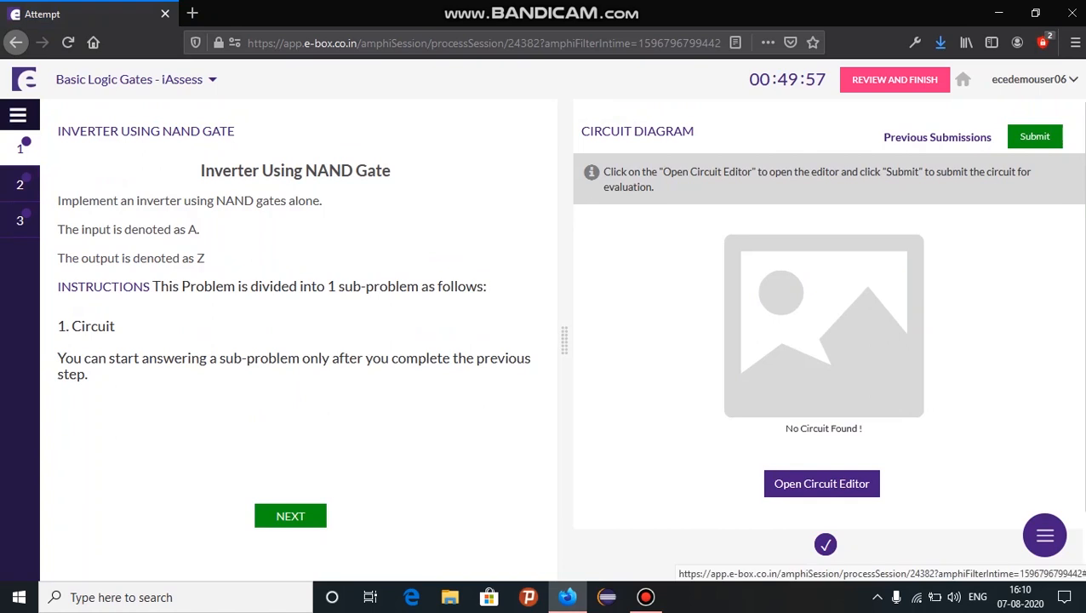
View problem 2, OR Gate Using NAND Gate, then return to the course overview
{"action": "left_click", "coordinate": [289, 514]}
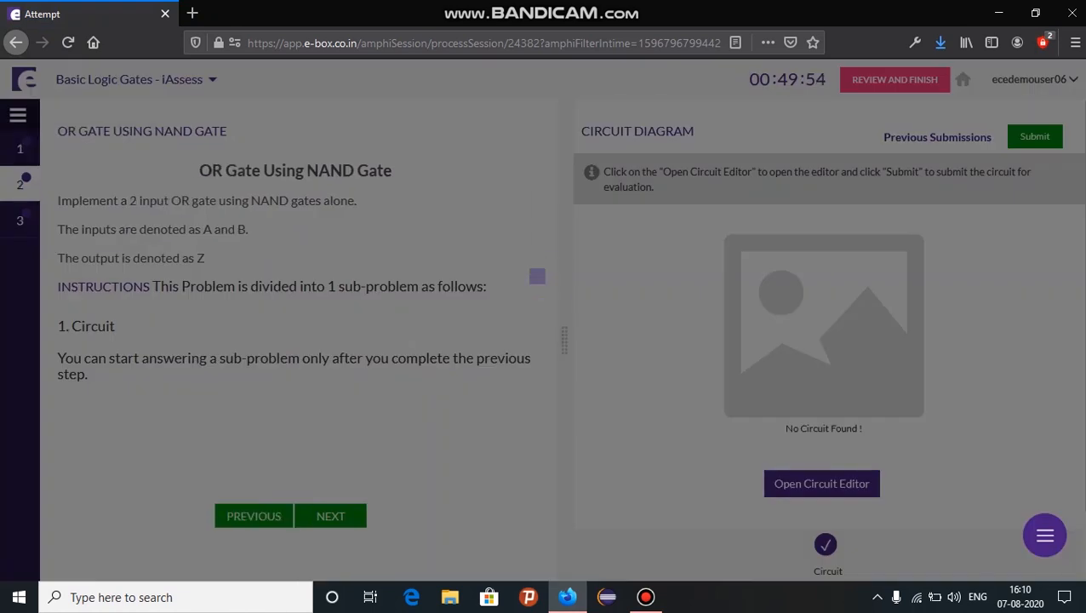
{"action": "left_click", "coordinate": [136, 78]}
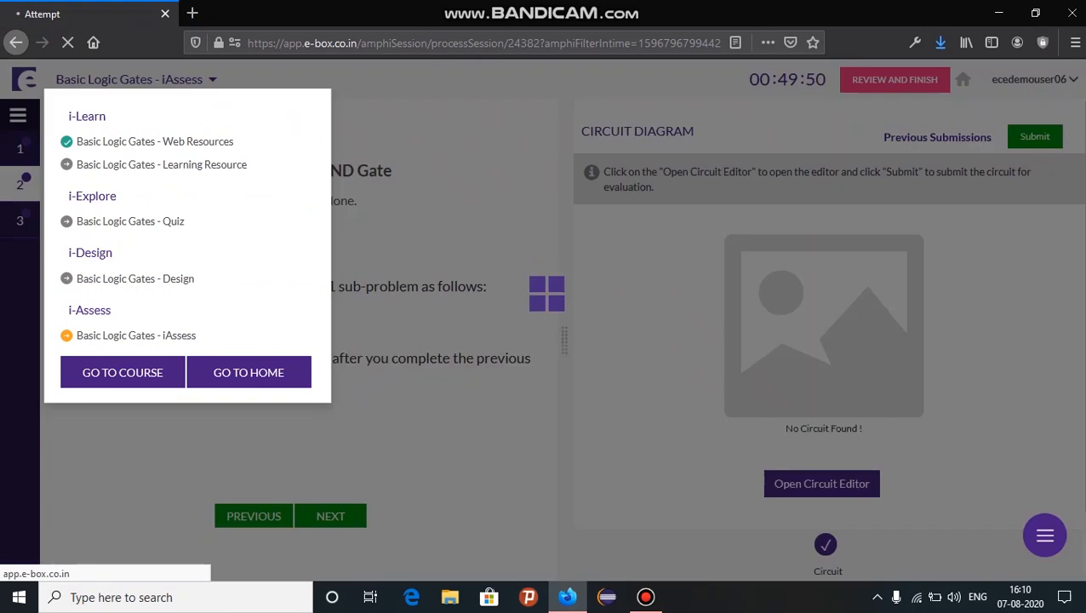
{"action": "left_click", "coordinate": [122, 371]}
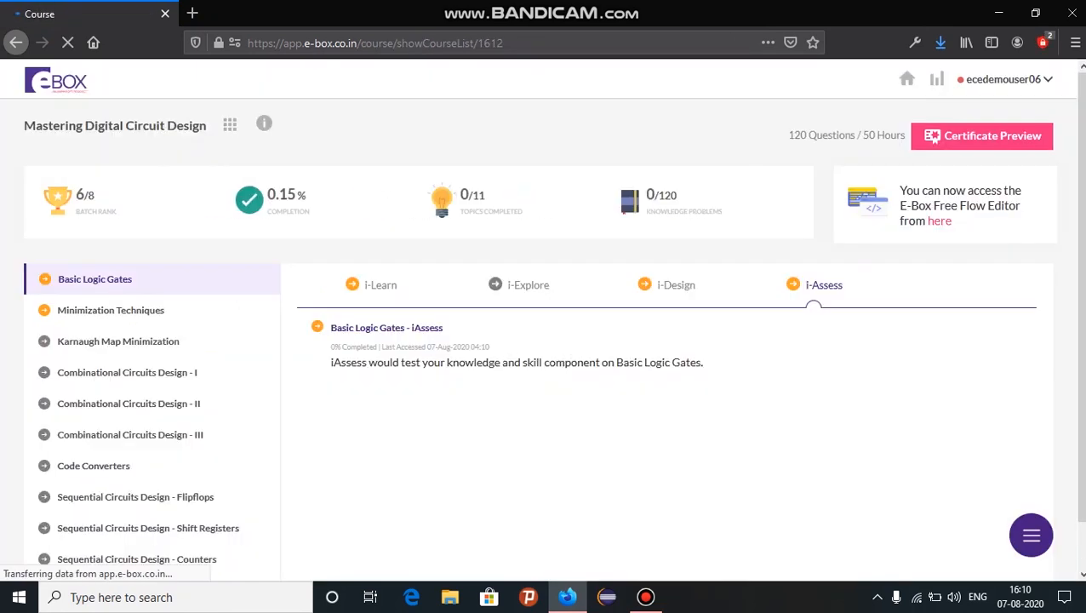